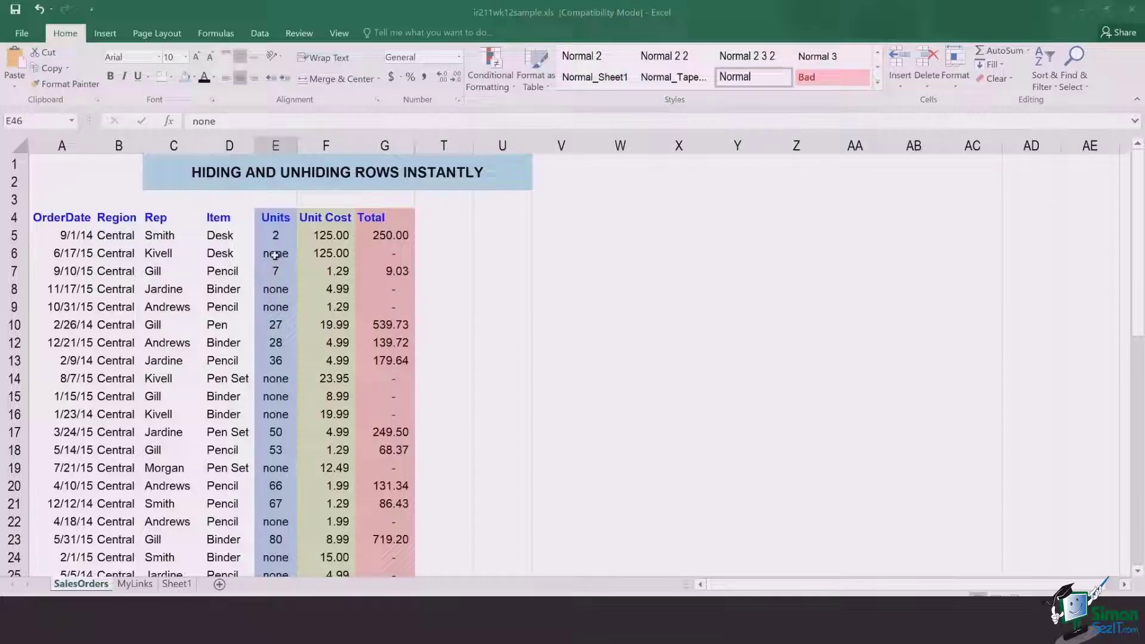
Hide the single Kivell Desk order row from its row context menu
{"action": "left_click", "coordinate": [228, 252]}
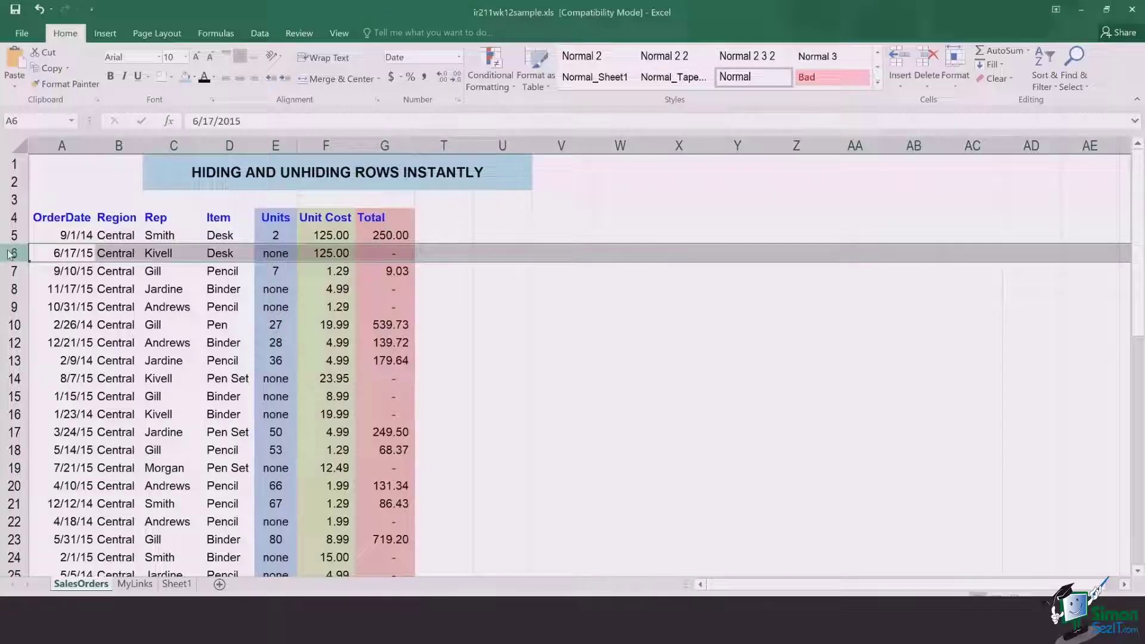
{"action": "right_click", "coordinate": [10, 253]}
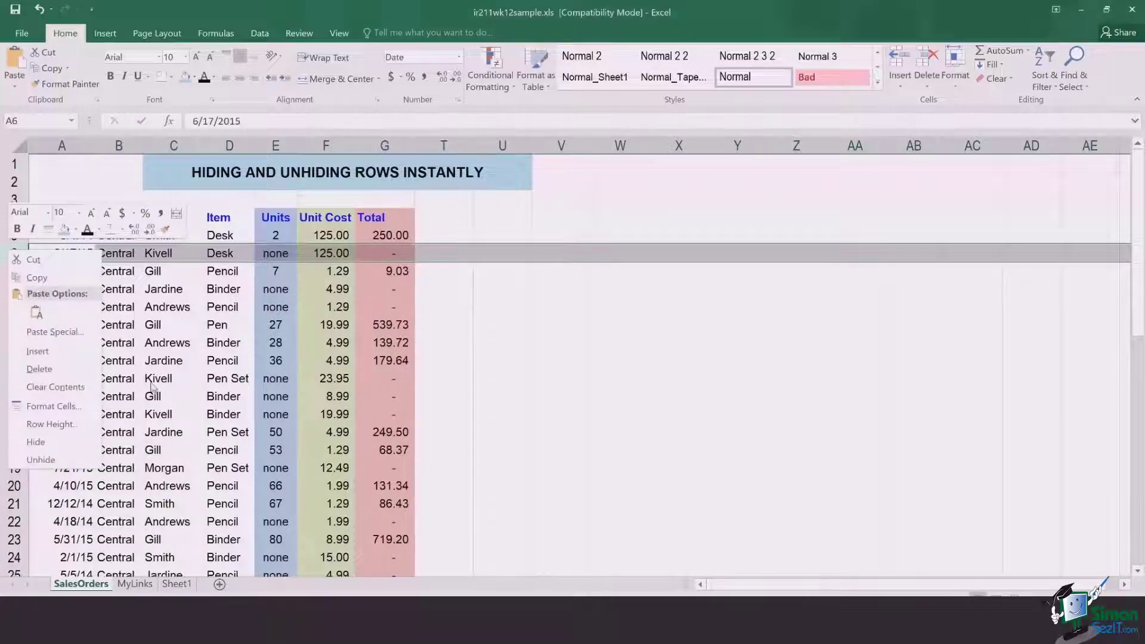
{"action": "left_click", "coordinate": [34, 441]}
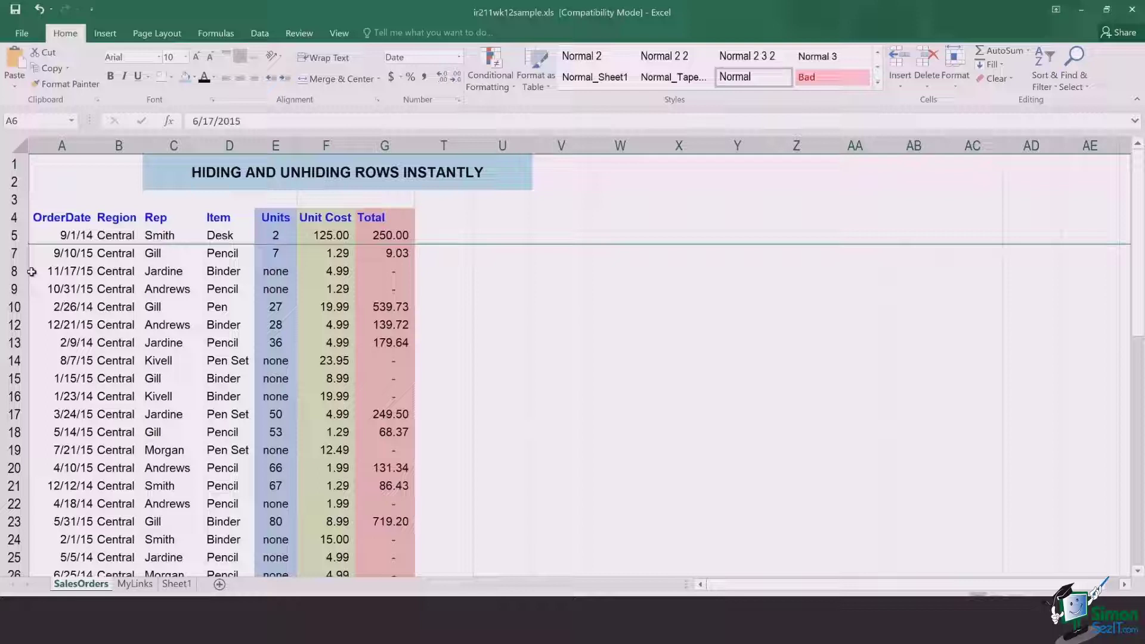
{"action": "mouse_move", "coordinate": [487, 303]}
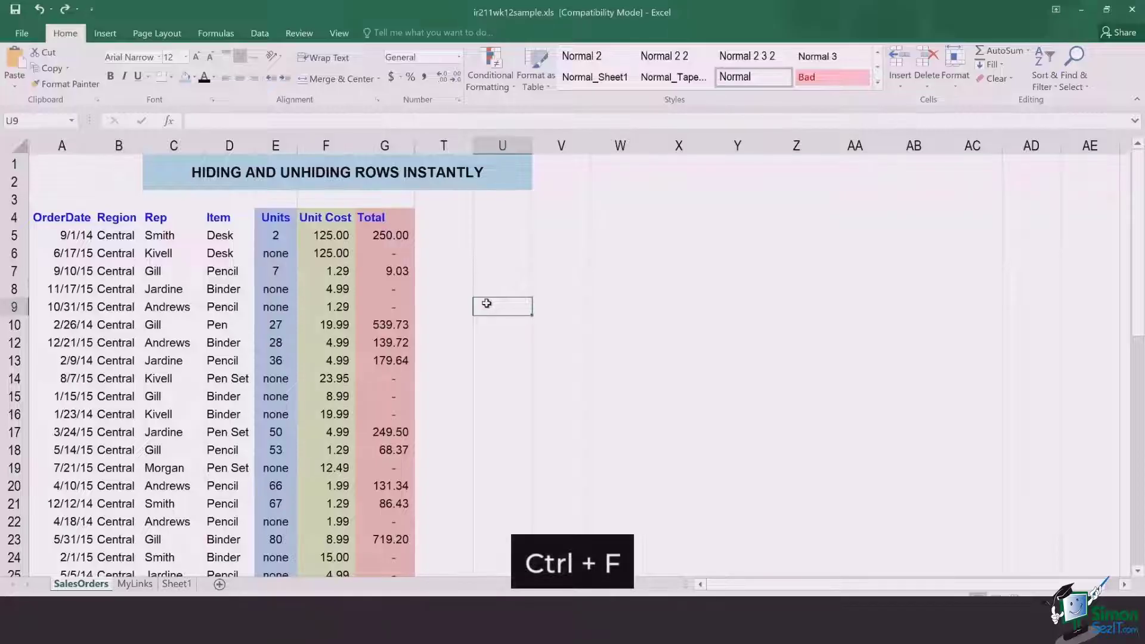
Search the sheet for NONE and list all 16 matching cells with Find All
{"action": "key", "text": "ctrl+f"}
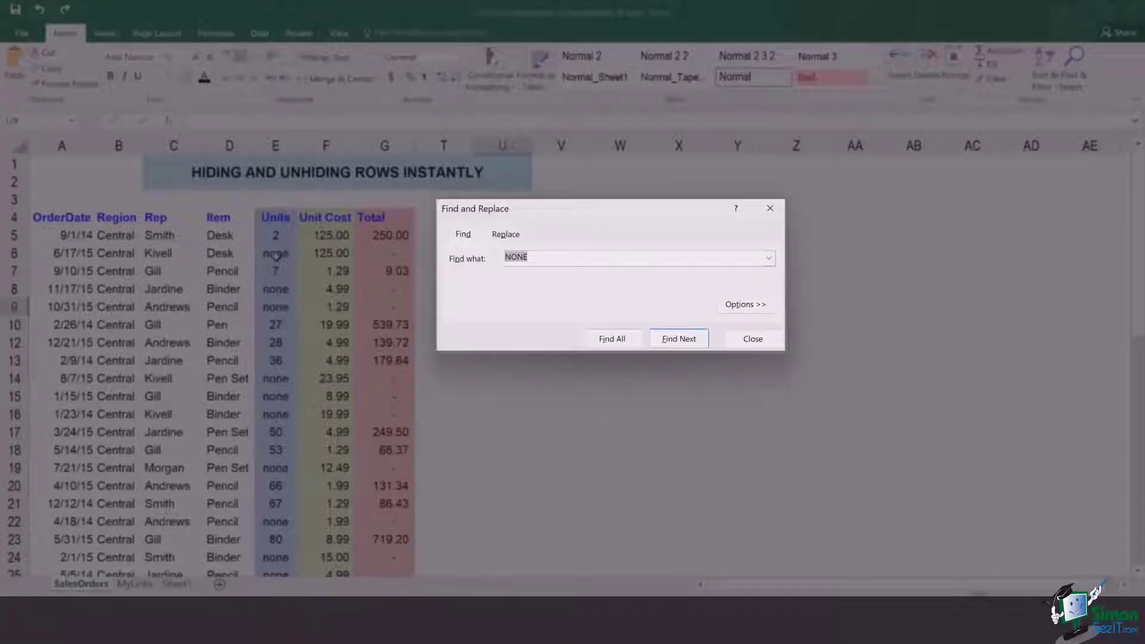
{"action": "mouse_move", "coordinate": [285, 254]}
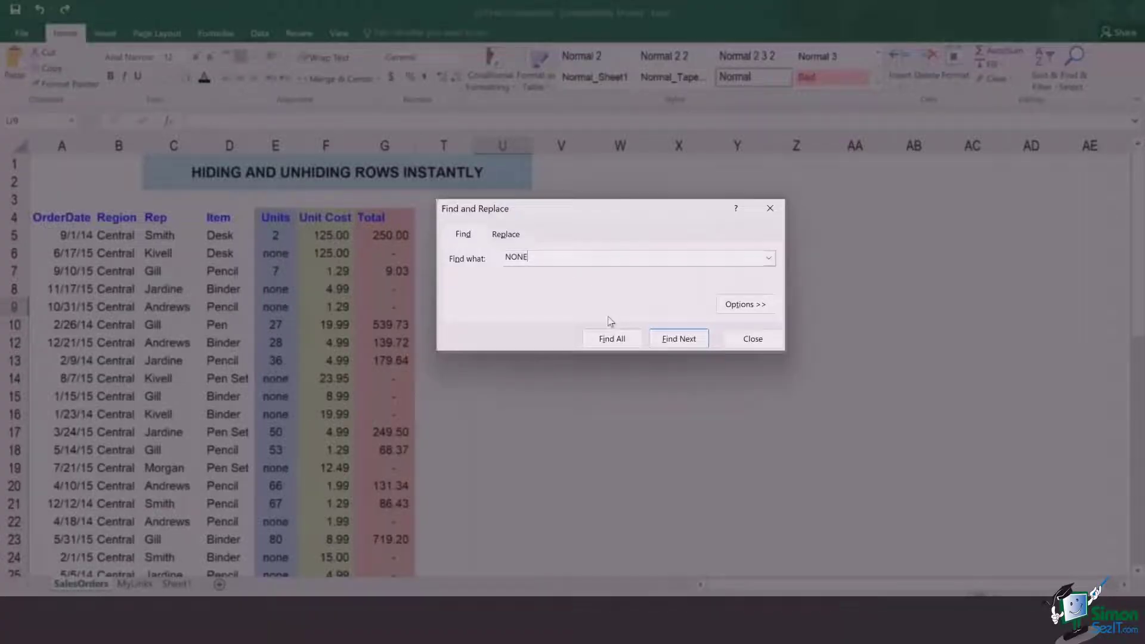
{"action": "left_click", "coordinate": [610, 337]}
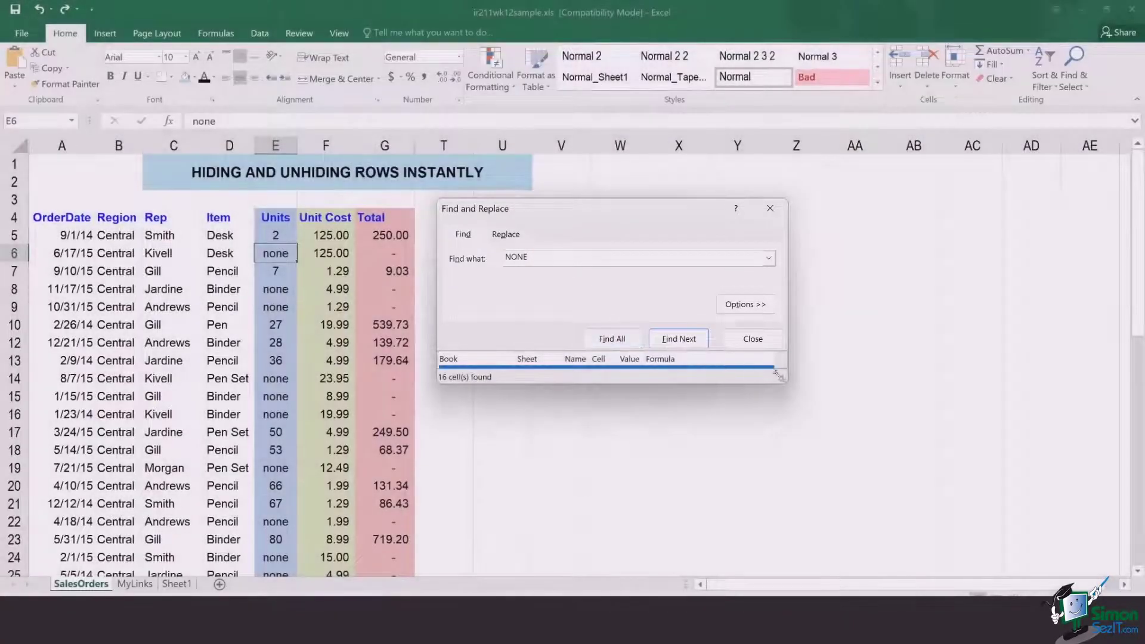
Select all 16 found none cells together and close the Find and Replace dialog
{"action": "left_click", "coordinate": [610, 337]}
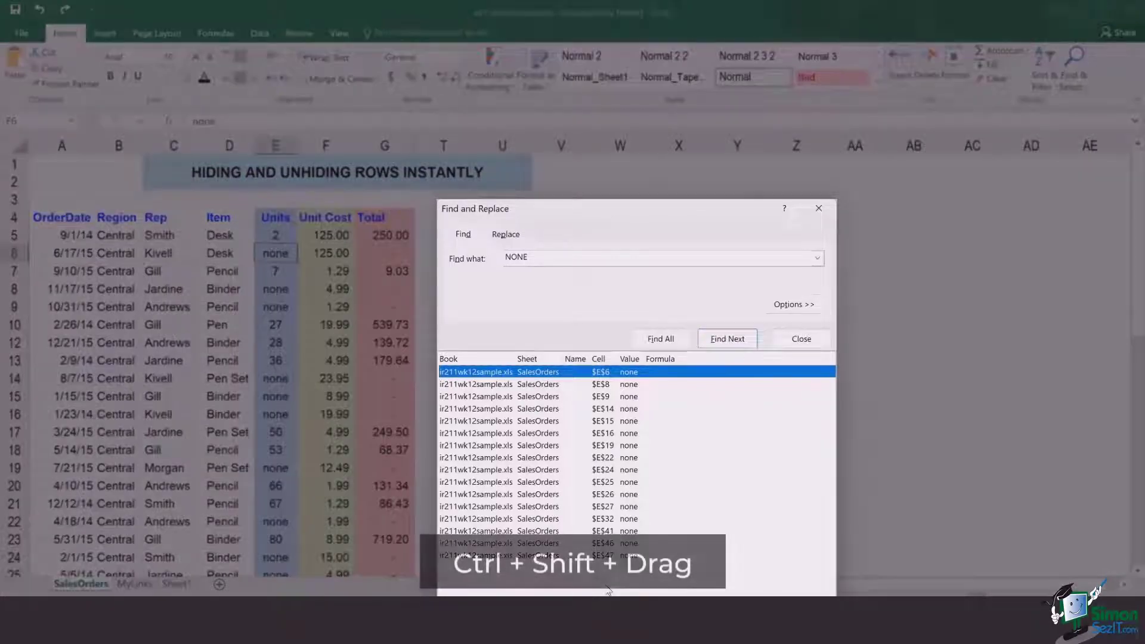
{"action": "left_click", "coordinate": [660, 337]}
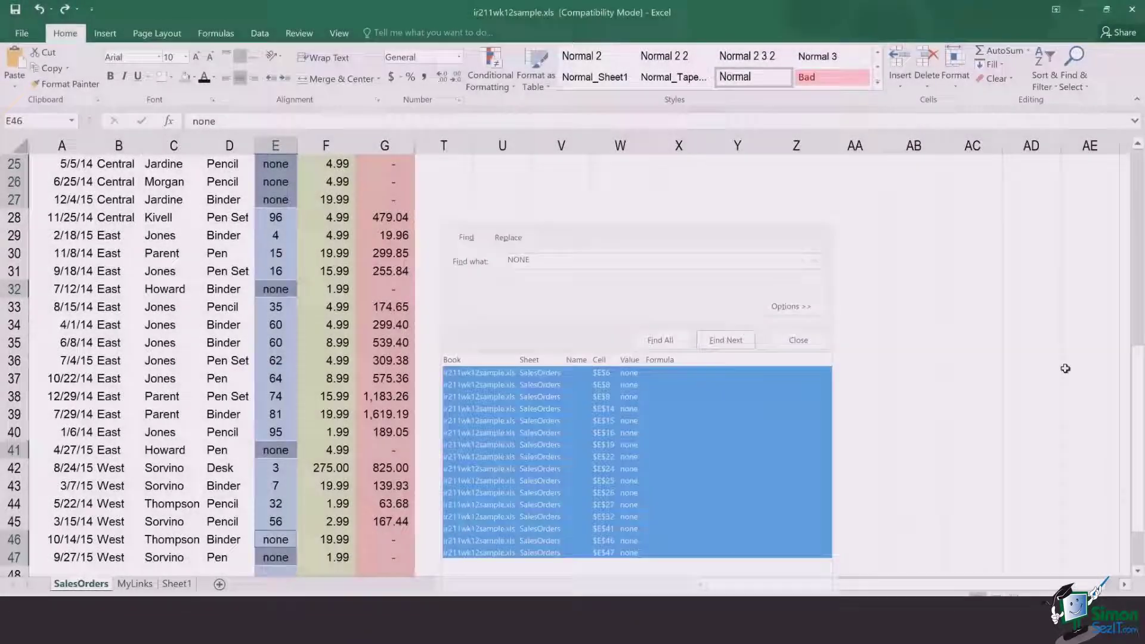
{"action": "left_click", "coordinate": [797, 340]}
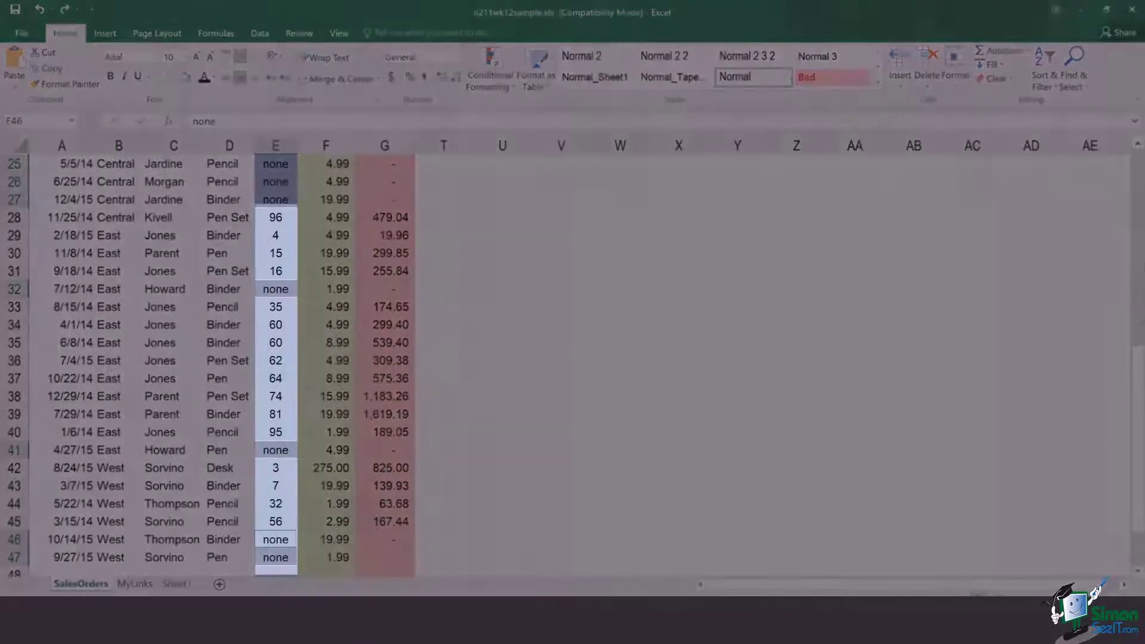
{"action": "scroll", "scroll_direction": "up", "scroll_amount": 3}
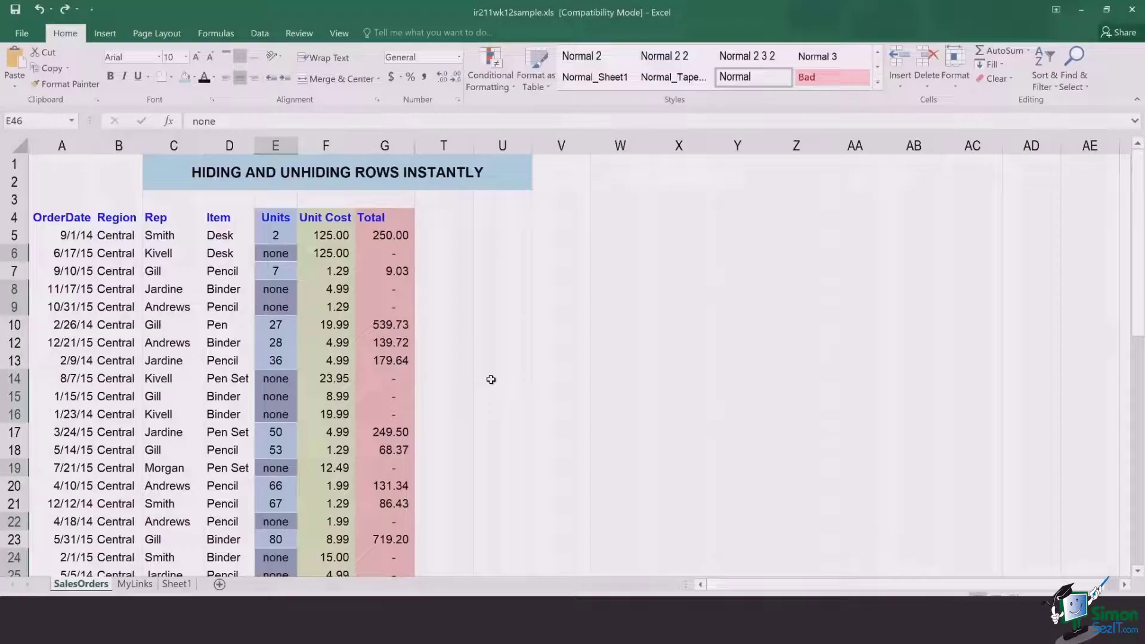
Hide the rows of the selected none cells with Ctrl+9
{"action": "key", "text": "ctrl+9"}
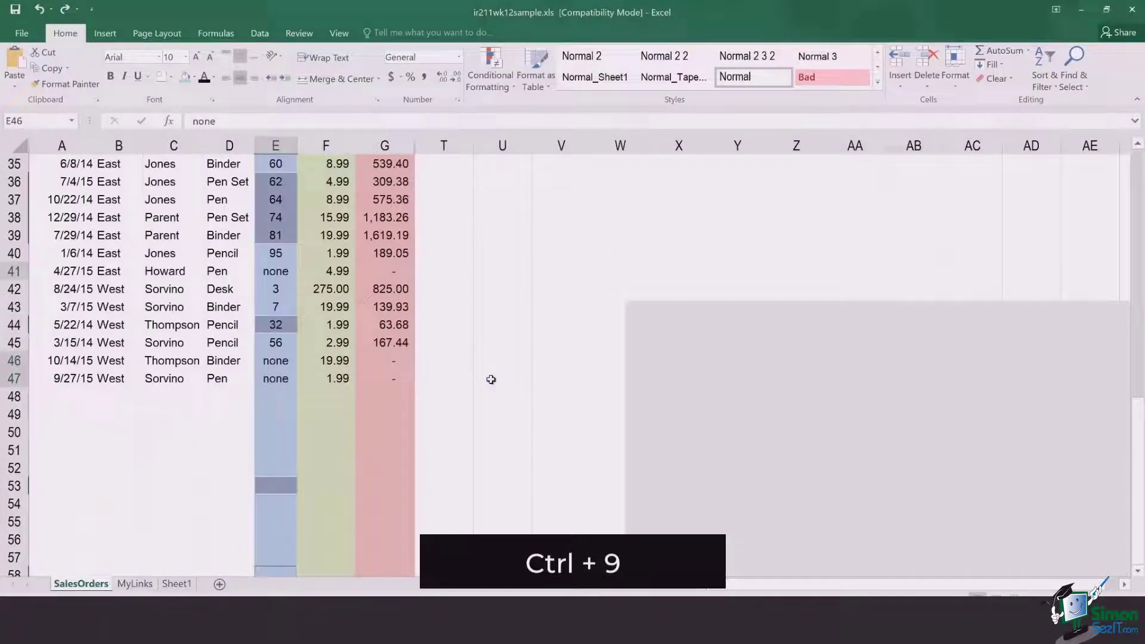
{"action": "key", "text": "ctrl+9"}
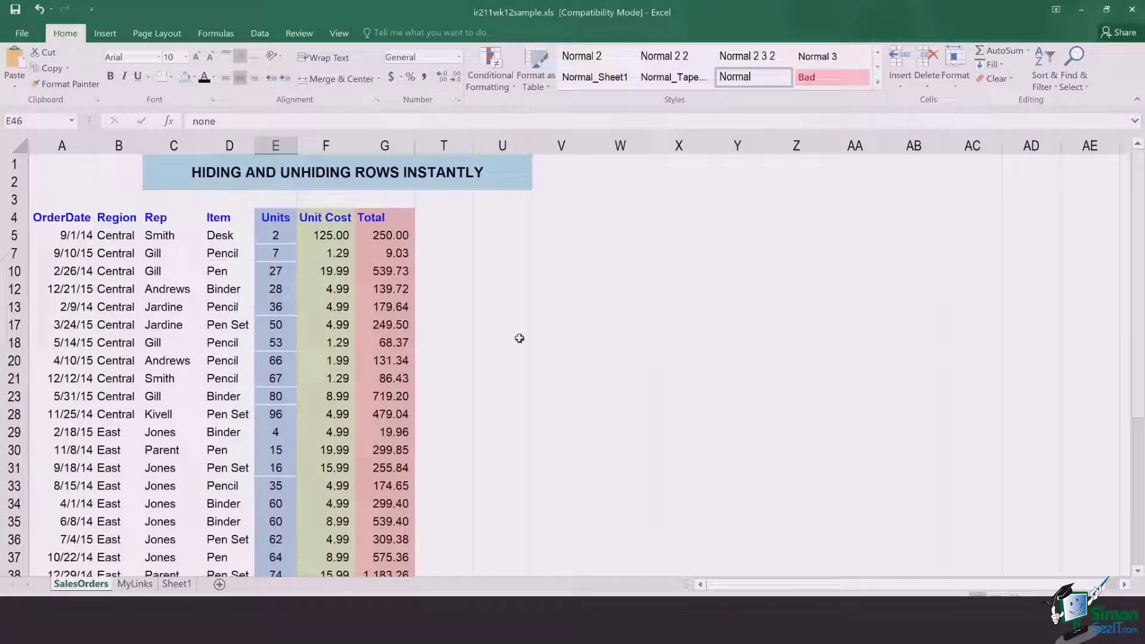
{"action": "mouse_move", "coordinate": [300, 306]}
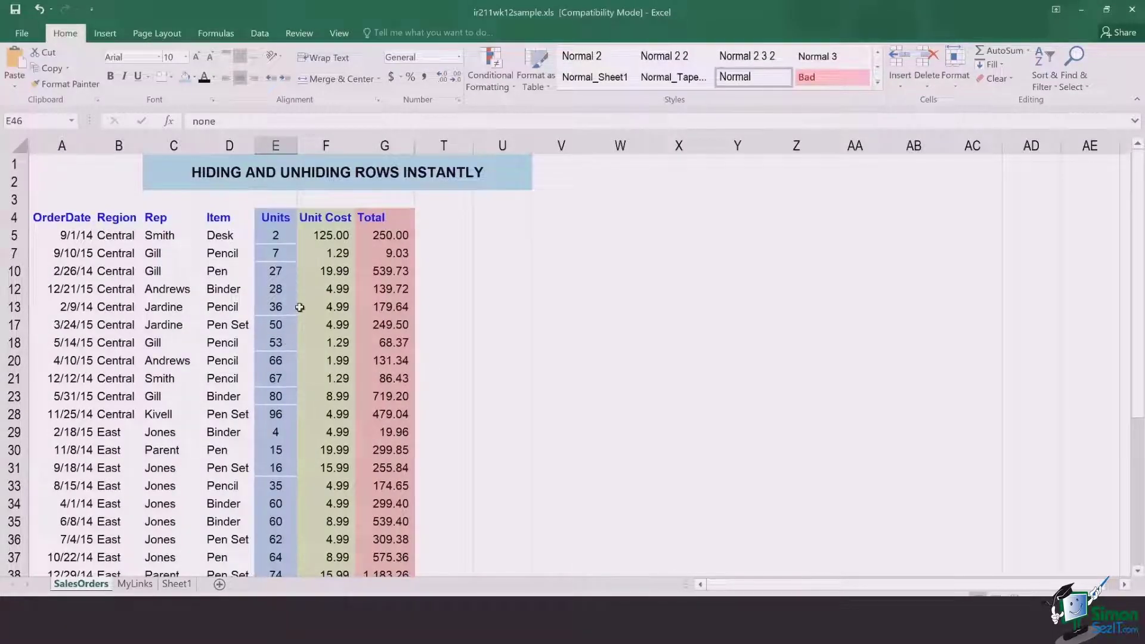
{"action": "mouse_move", "coordinate": [494, 295]}
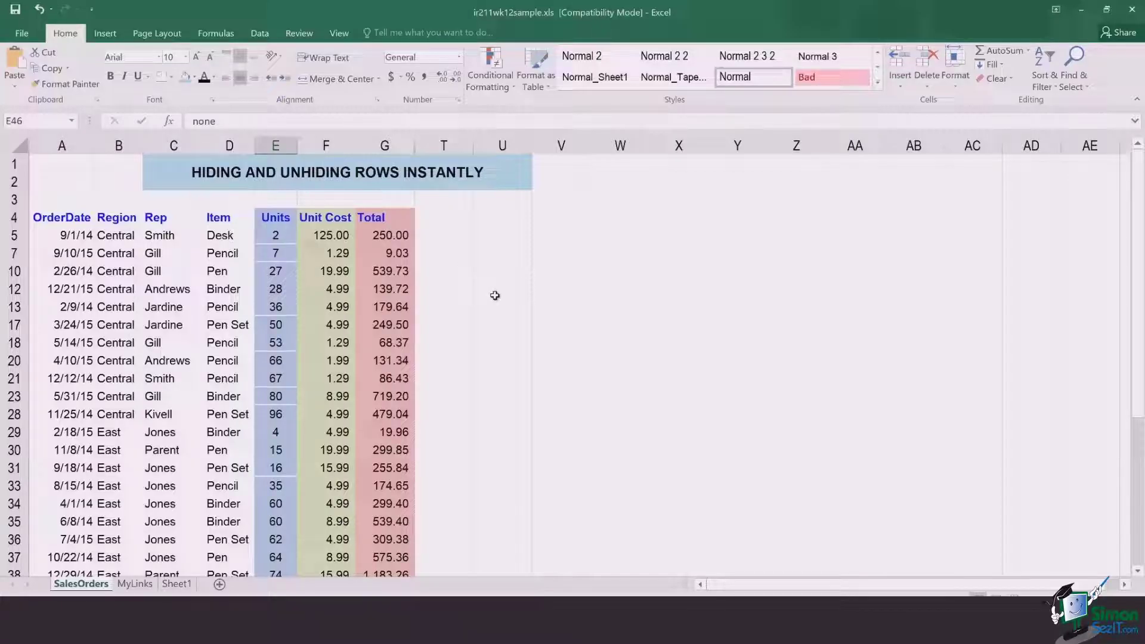
Unhide the none-unit rows with Ctrl+Shift+9 and return to the top of the sheet
{"action": "key", "text": "ctrl+shift+9"}
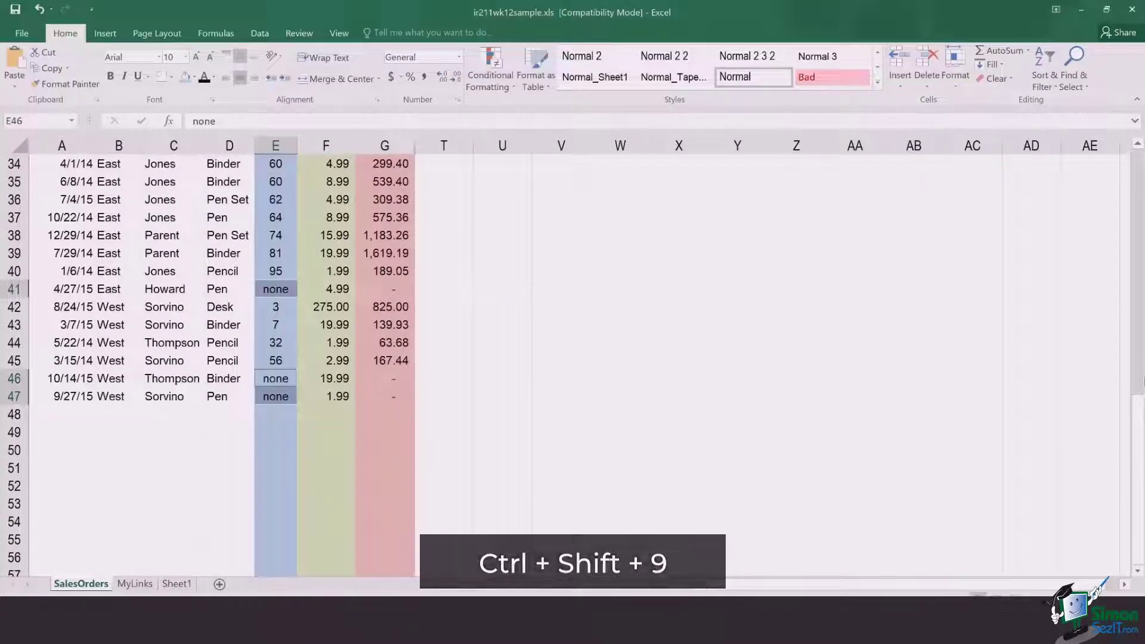
{"action": "key", "text": "ctrl+shift+9"}
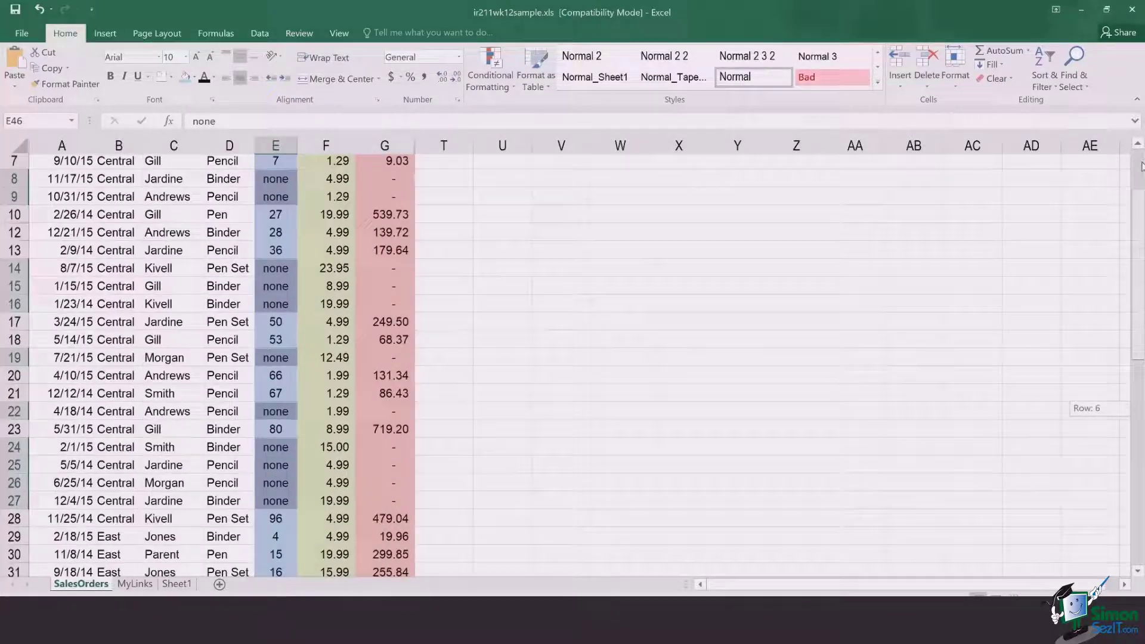
{"action": "scroll", "scroll_direction": "up", "scroll_amount": 3}
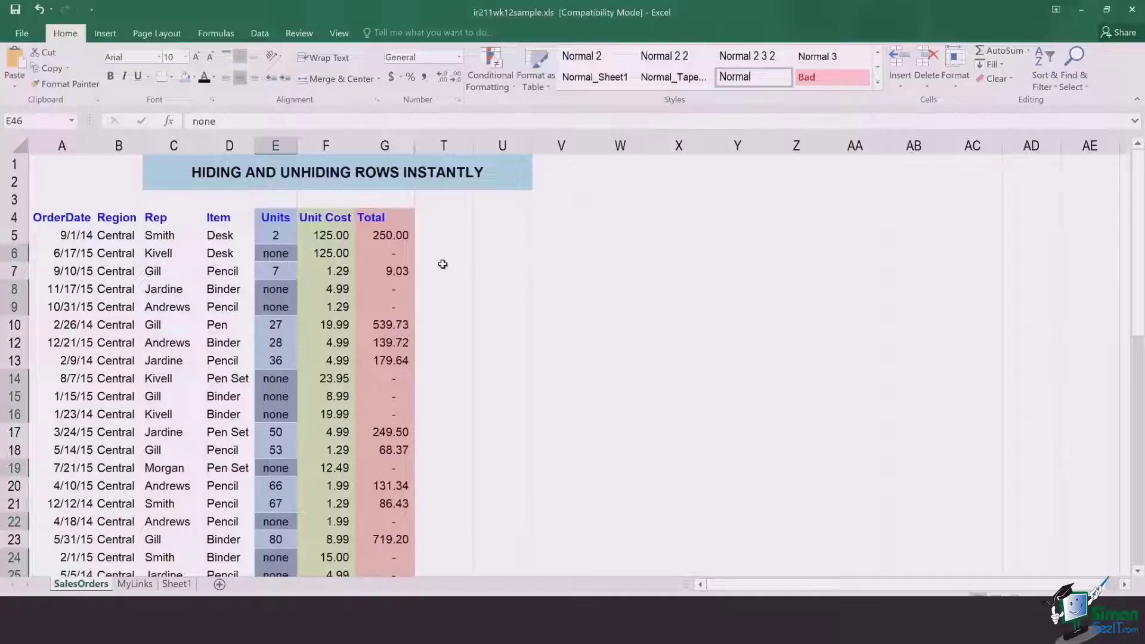